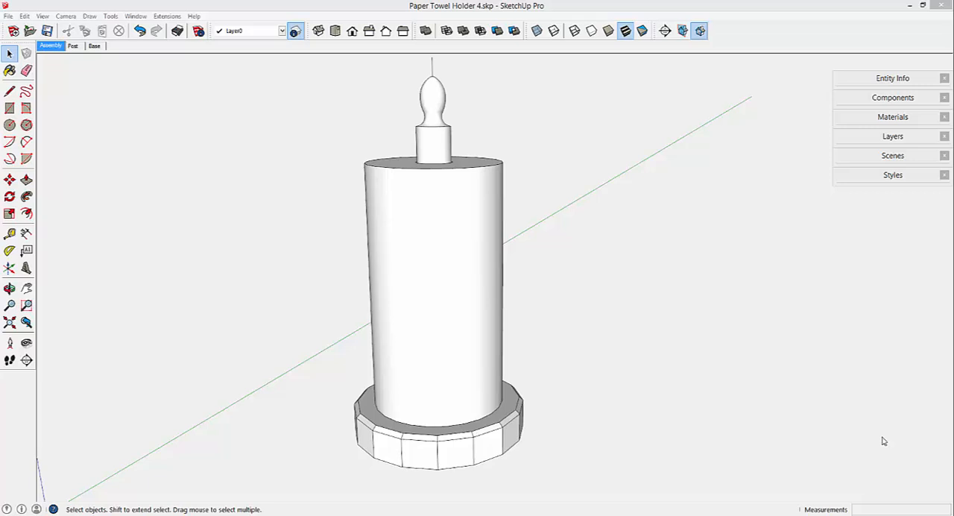
pyautogui.moveTo(884, 443)
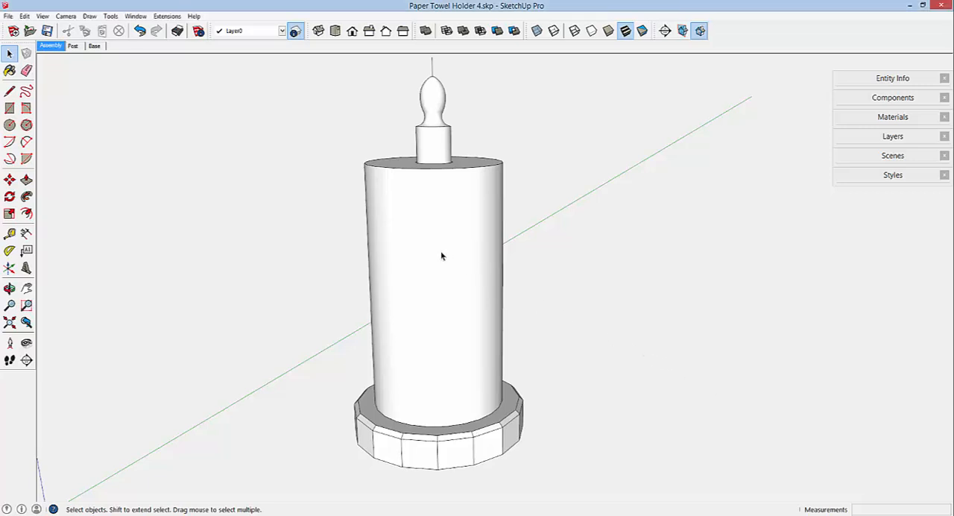
# Hide the paper towel roll component, exposing the holder's post, knob and octagonal base.
pyautogui.rightClick(441, 256)
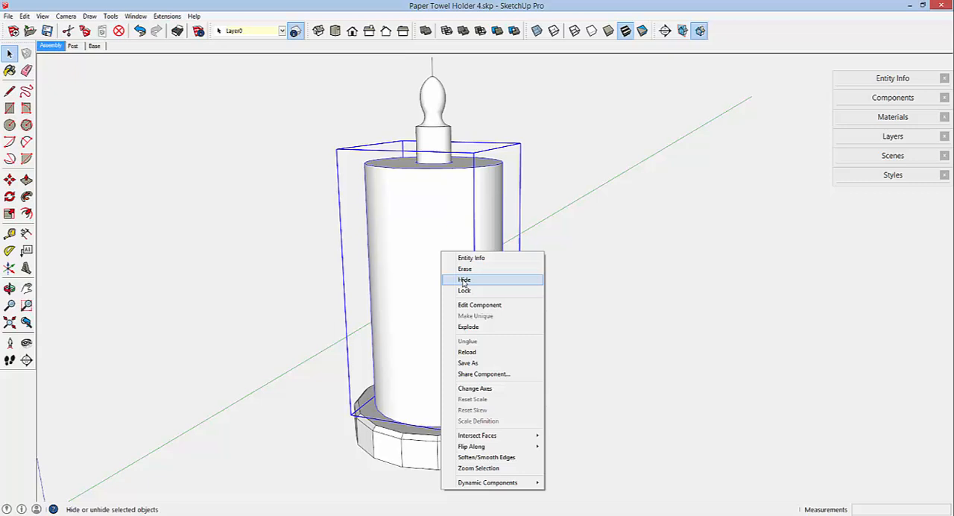
pyautogui.click(464, 280)
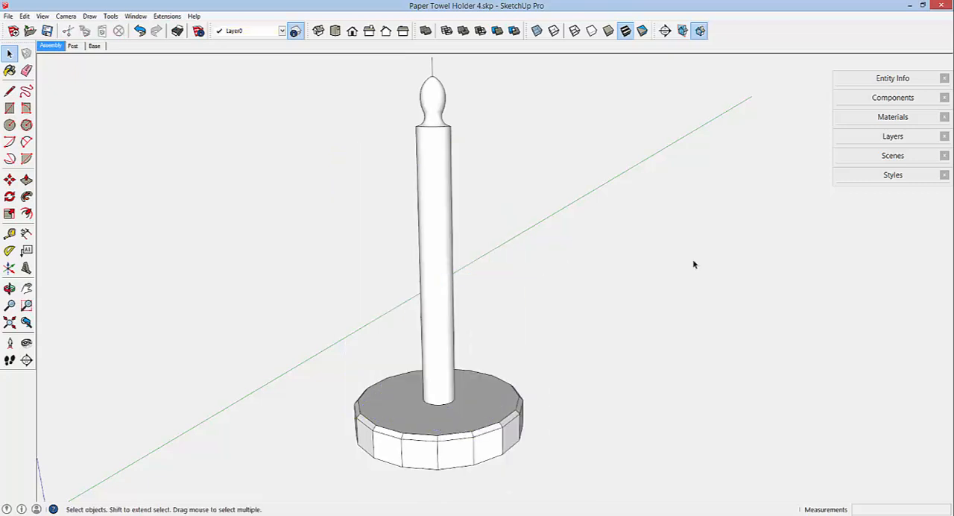
pyautogui.moveTo(650, 253)
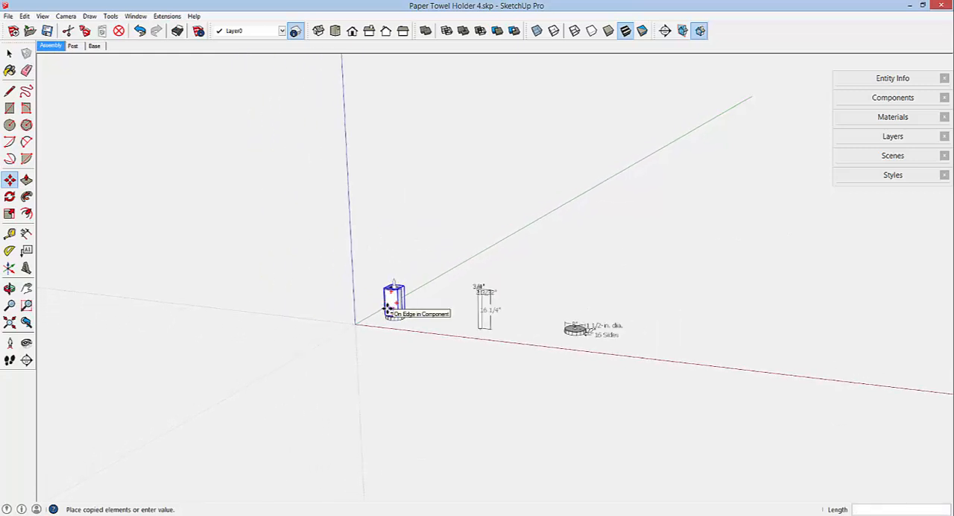
# Place the pasted copy of the roll in empty space away from the holder.
pyautogui.click(698, 340)
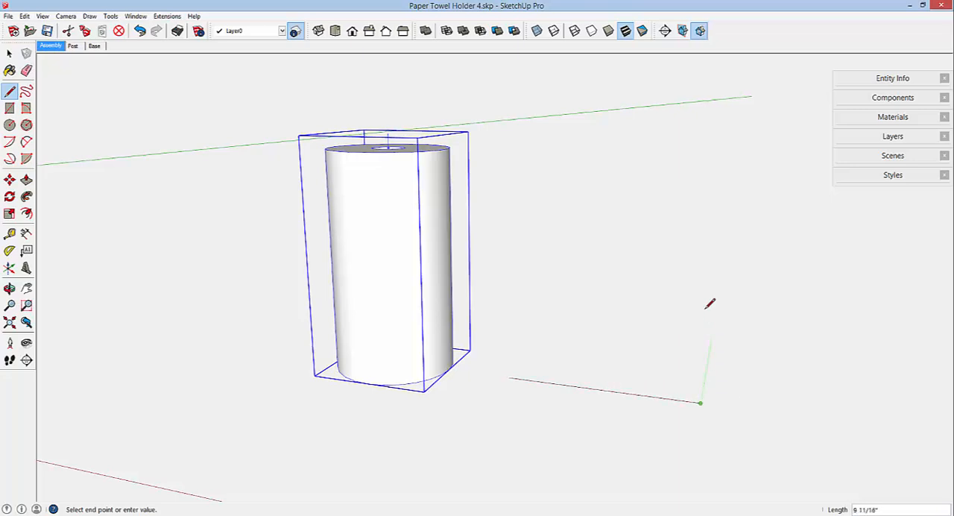
pyautogui.moveTo(718, 197)
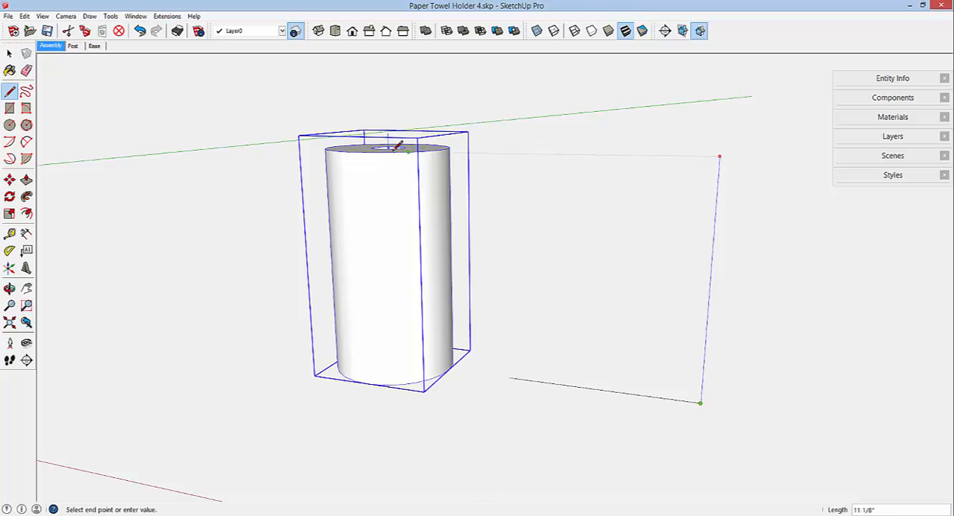
pyautogui.moveTo(382, 148)
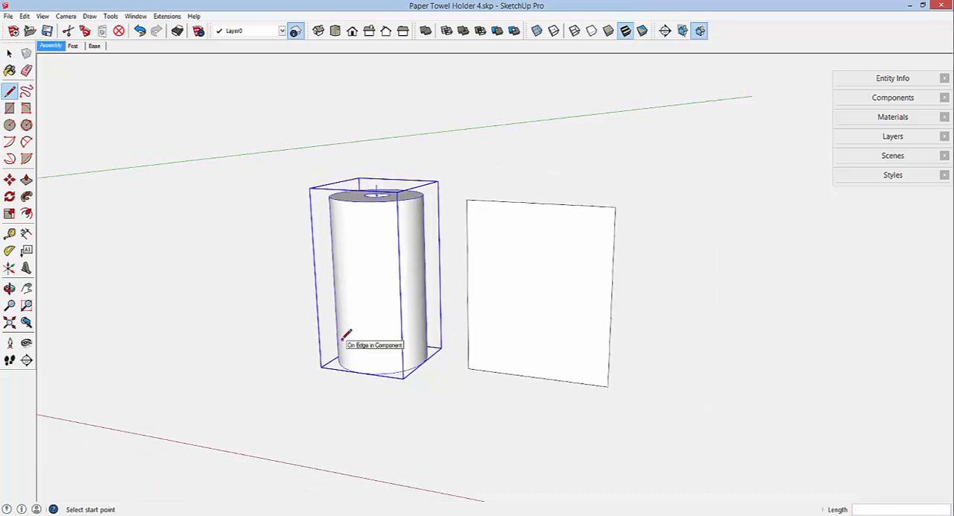
# Finish the vertical rectangle beside the roll and return to the Select tool.
pyautogui.click(9, 54)
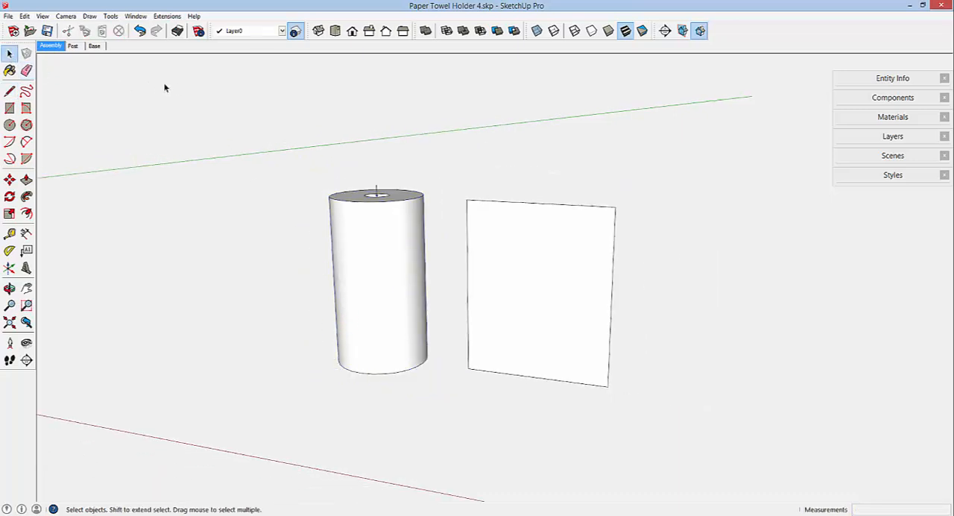
pyautogui.moveTo(177, 88)
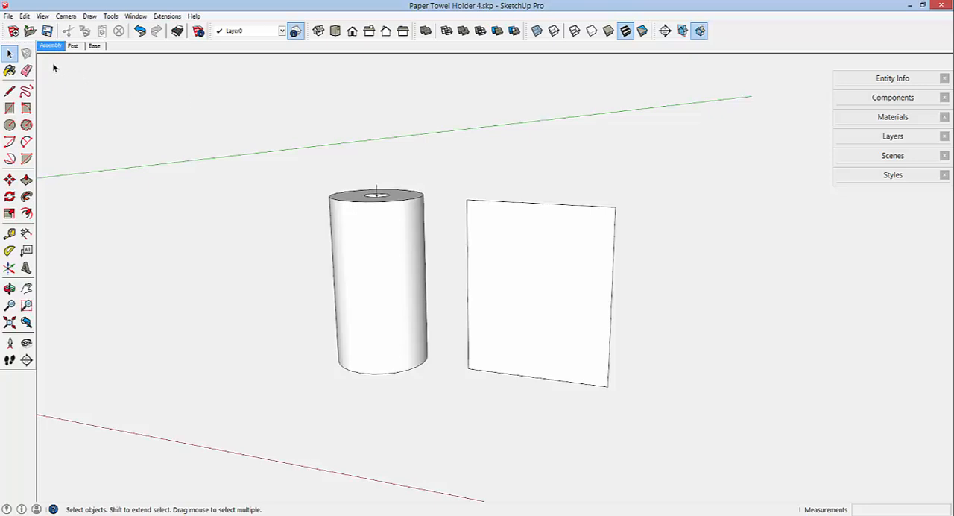
# Import the paper towel JPG photo into the model as an image via File > Import.
pyautogui.click(9, 15)
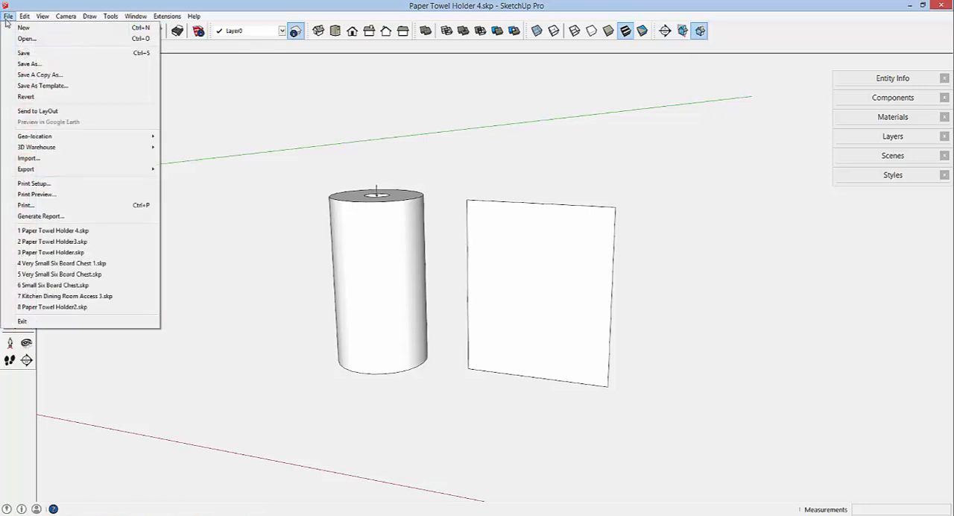
pyautogui.moveTo(30, 170)
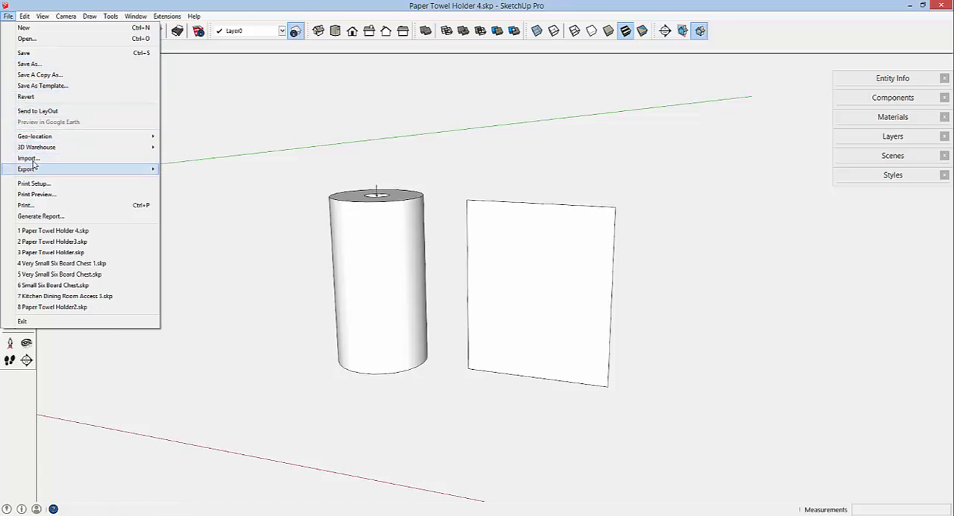
pyautogui.click(29, 159)
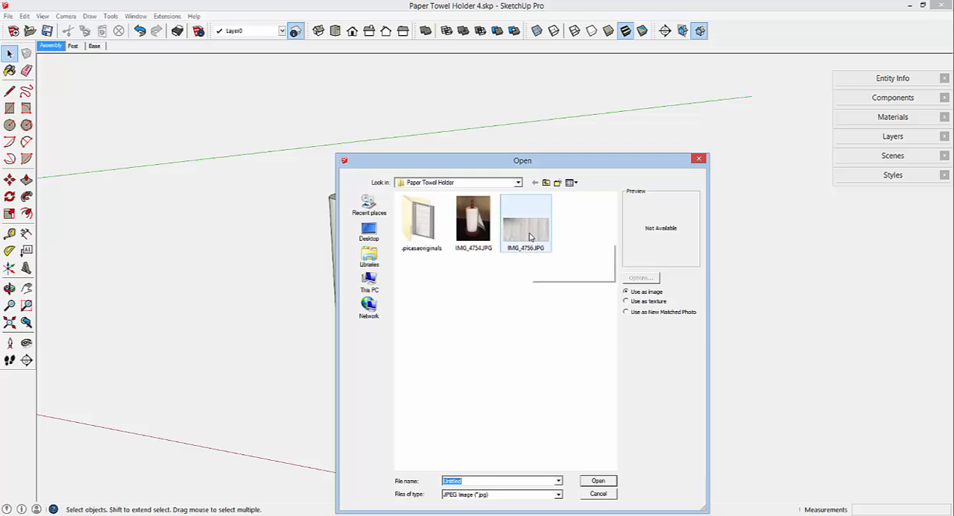
pyautogui.moveTo(529, 237)
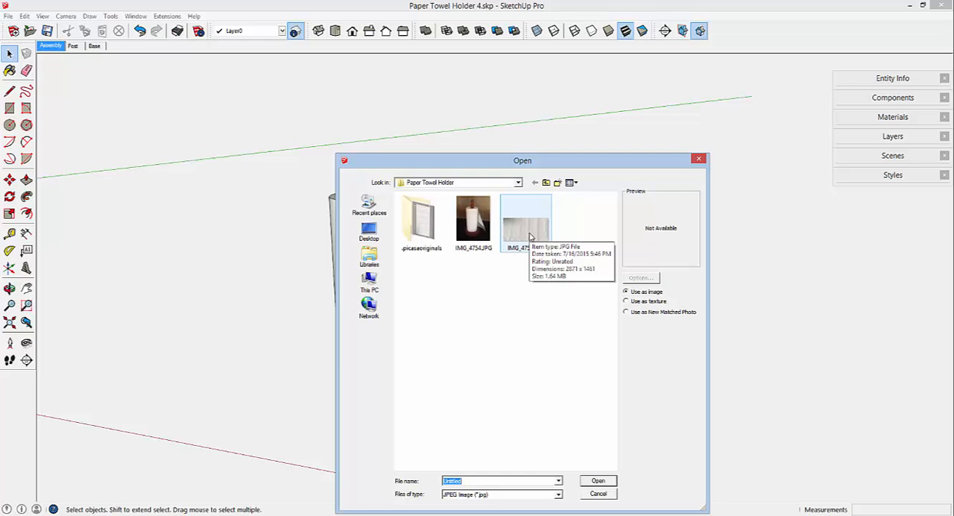
pyautogui.click(596, 480)
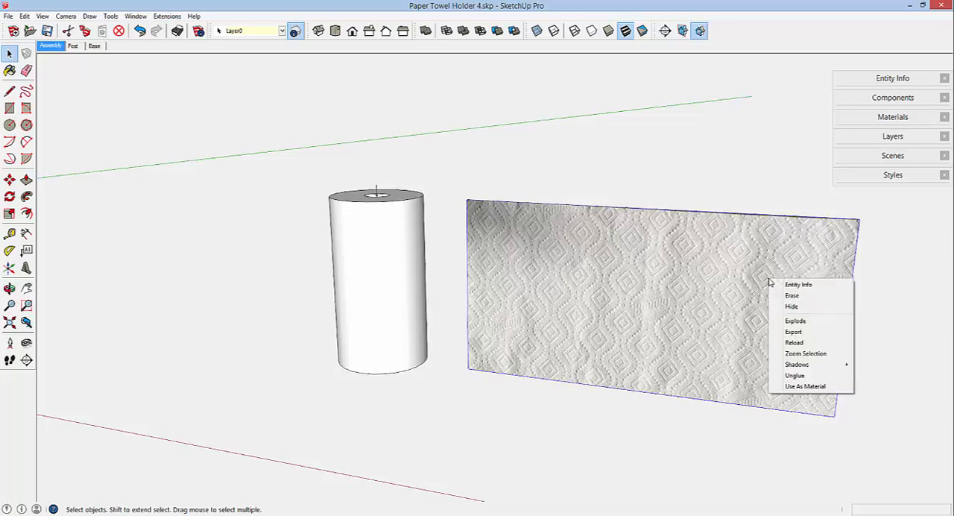
pyautogui.moveTo(796, 365)
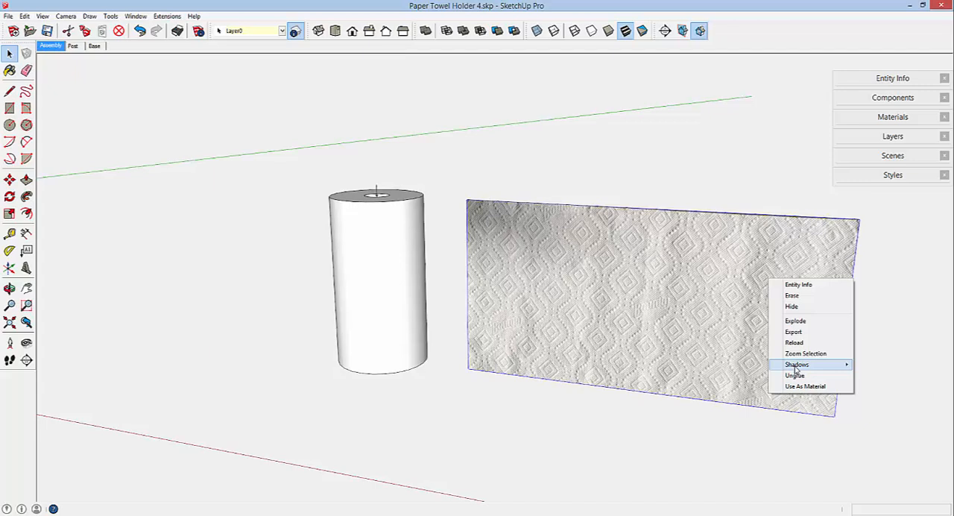
pyautogui.moveTo(805, 386)
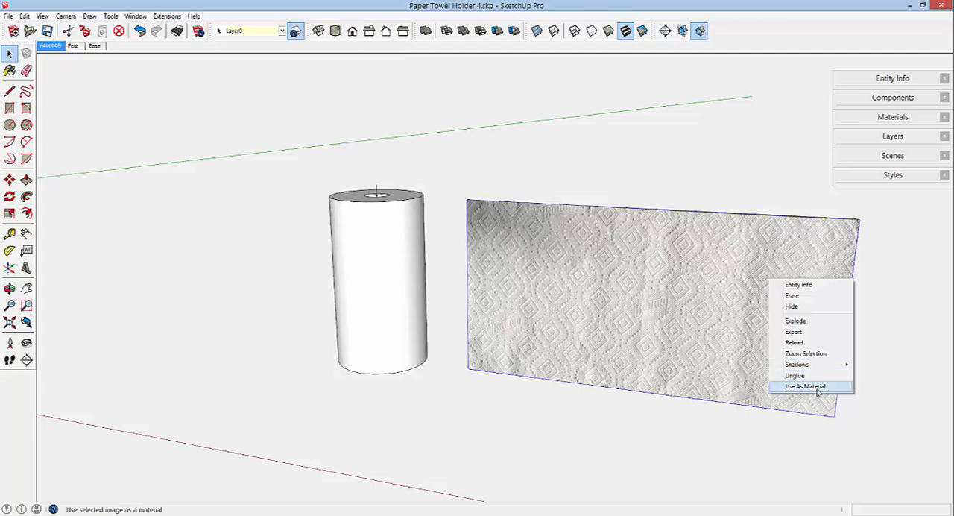
# Convert the imported paper towel photo into a model material with Use As Material.
pyautogui.click(802, 386)
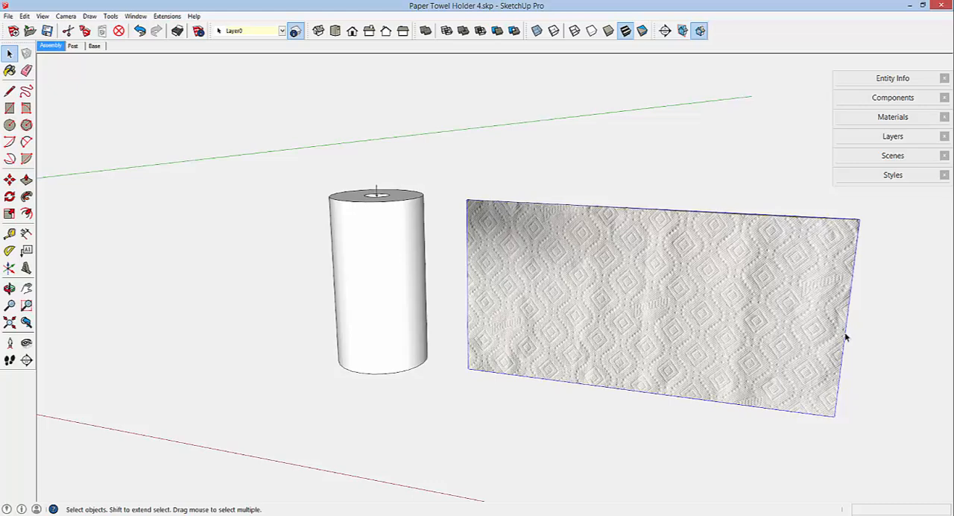
pyautogui.moveTo(847, 319)
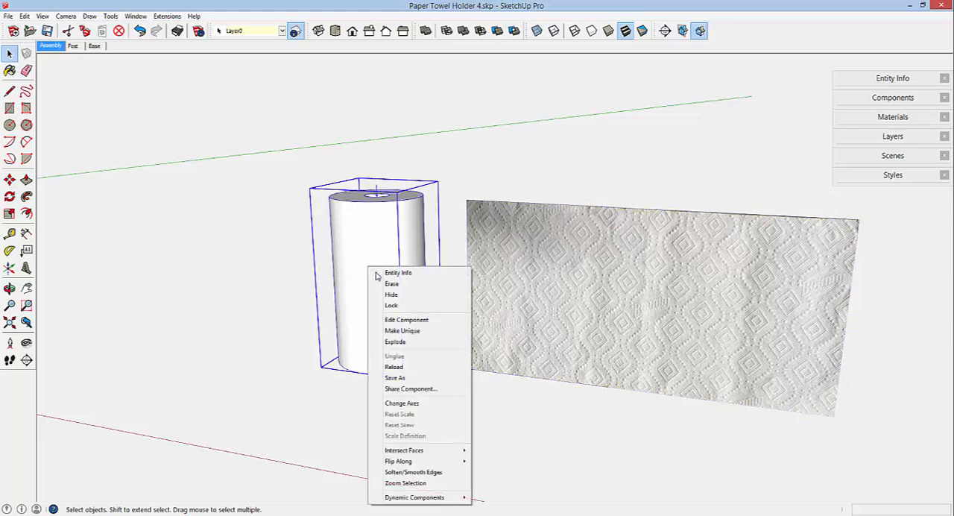
pyautogui.moveTo(406, 319)
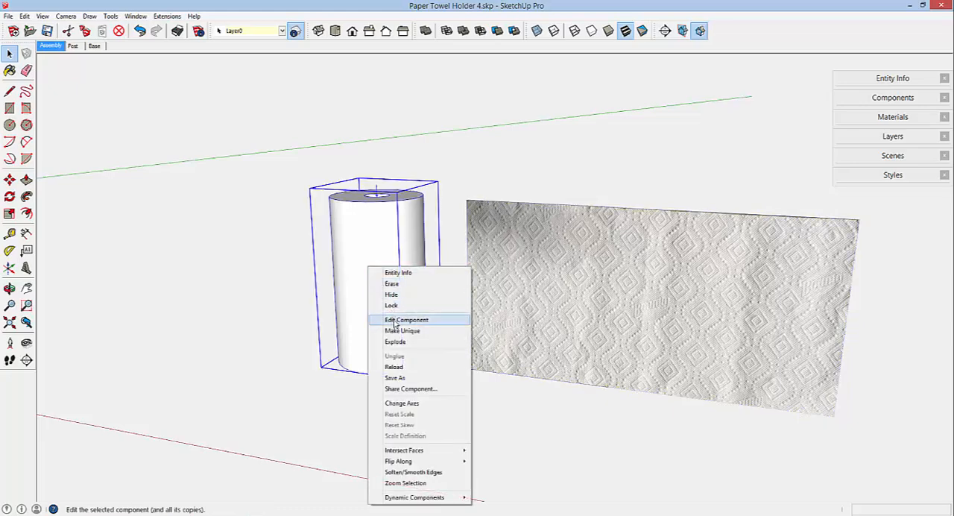
# Edit the roll component and paint its cylinder with the paper towel photo material.
pyautogui.click(405, 319)
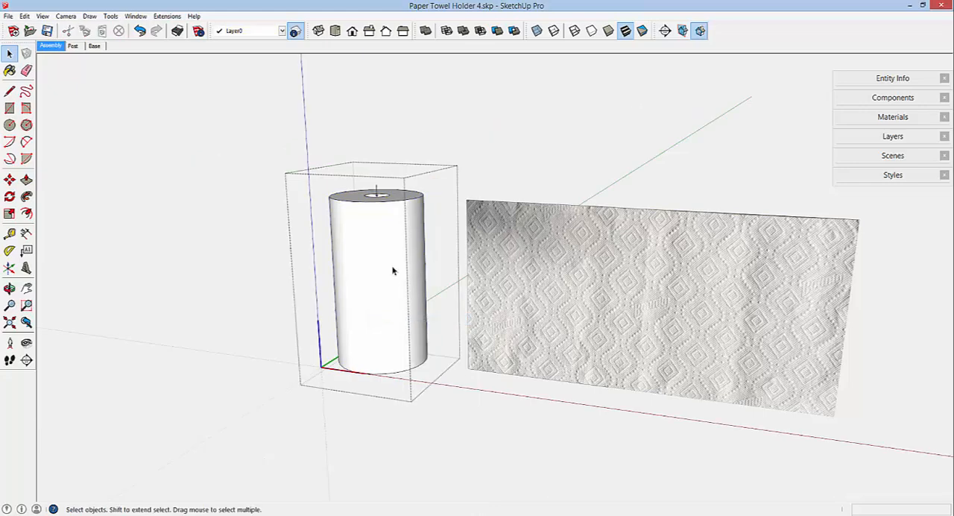
pyautogui.click(394, 269)
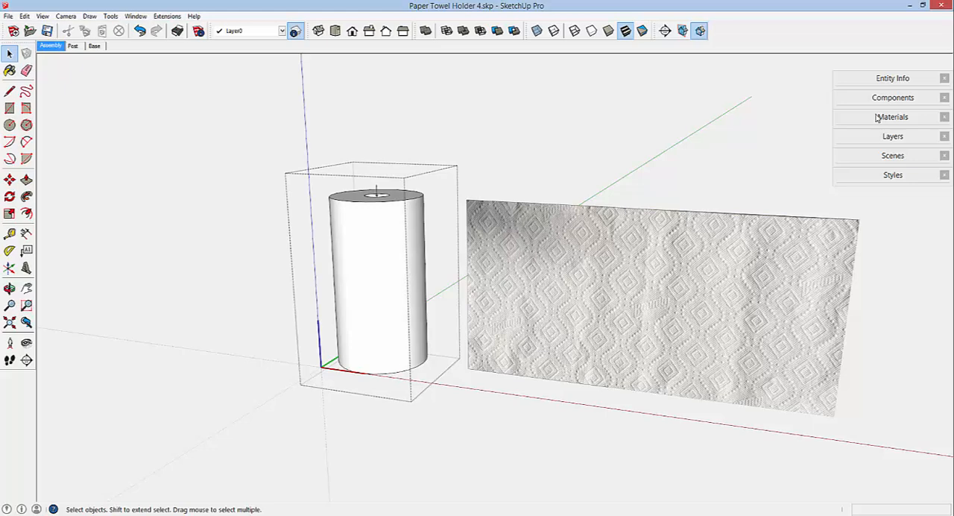
pyautogui.click(892, 117)
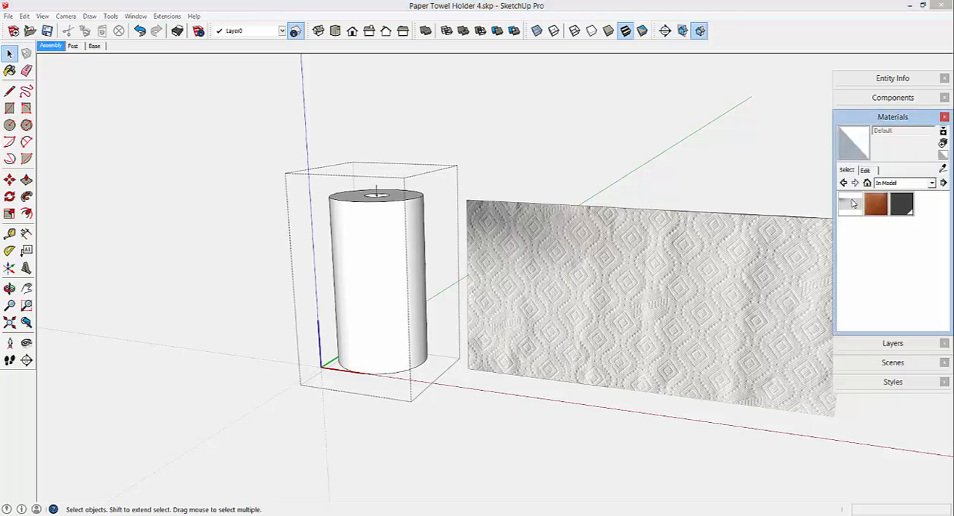
pyautogui.moveTo(846, 205)
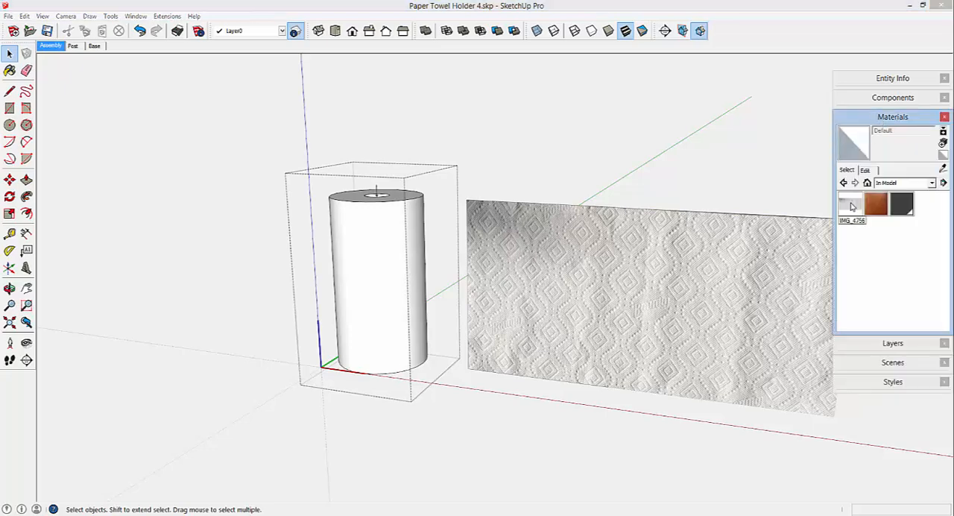
pyautogui.click(851, 205)
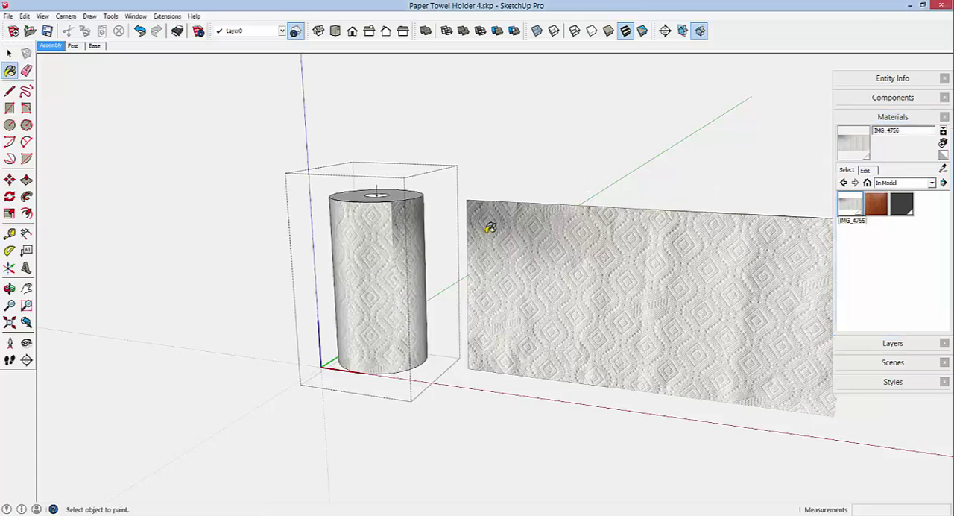
pyautogui.moveTo(504, 113)
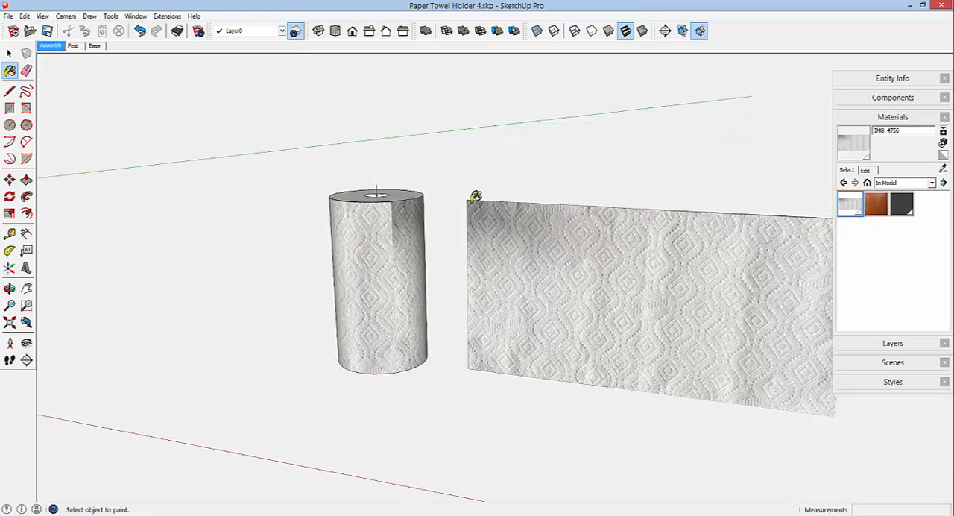
pyautogui.click(29, 71)
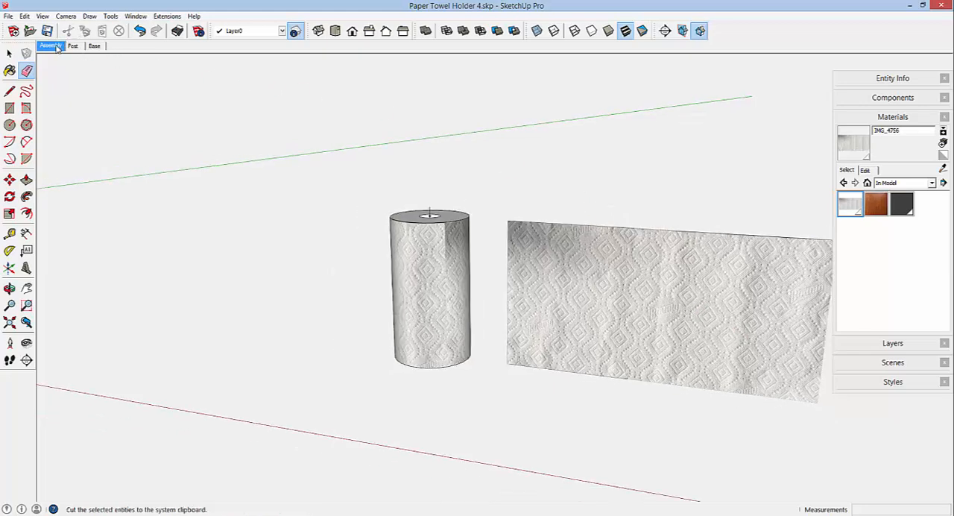
# Return to the Assembly scene showing the holder with its textured roll.
pyautogui.click(50, 47)
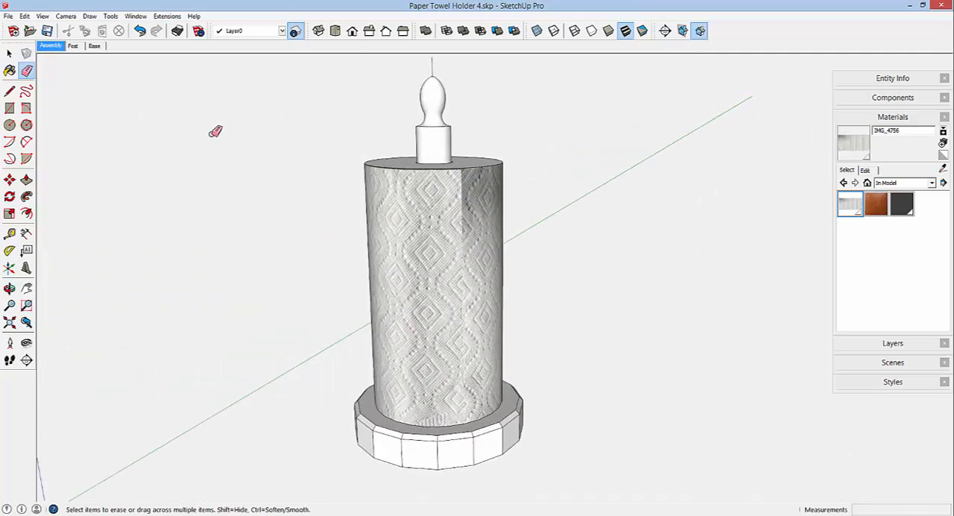
pyautogui.click(9, 55)
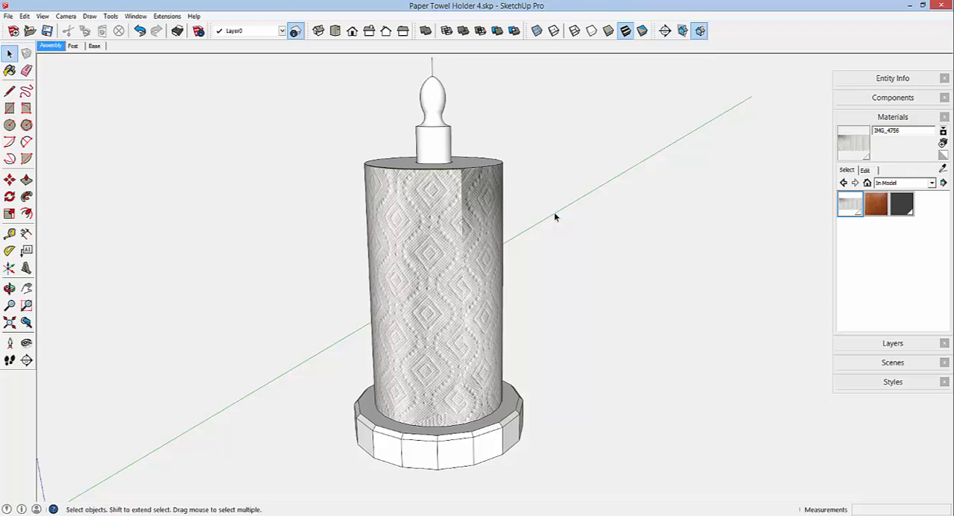
pyautogui.moveTo(624, 507)
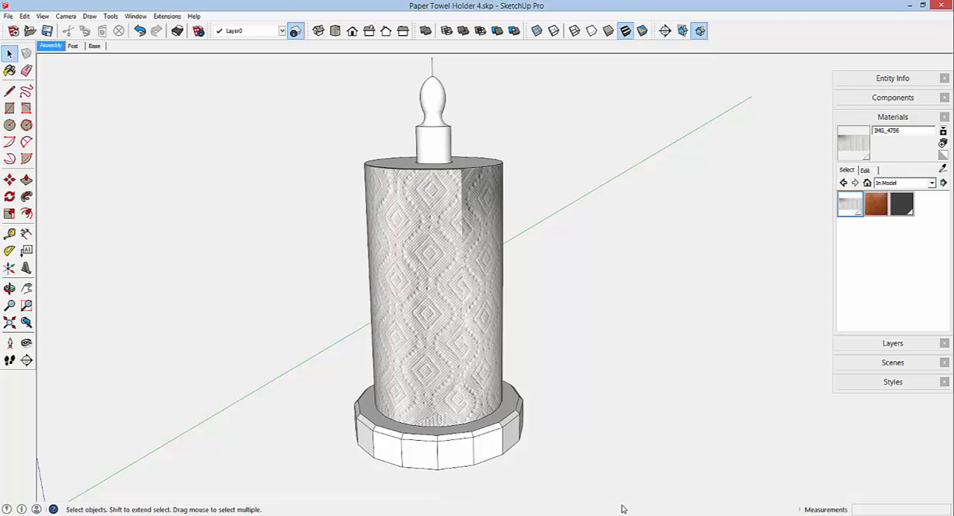